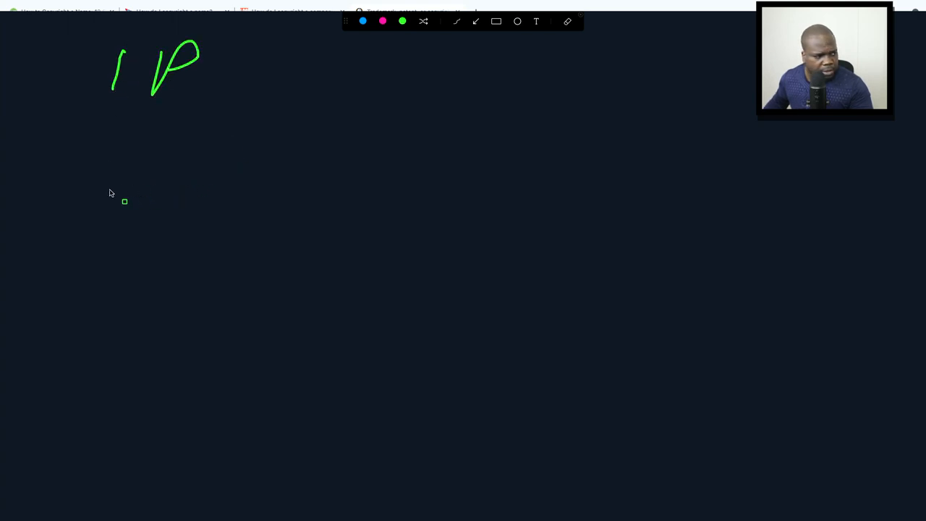
- Draw three tall green rectangles below the IP heading and write P above the right one
left_click_drag(90, 142, 187, 418)
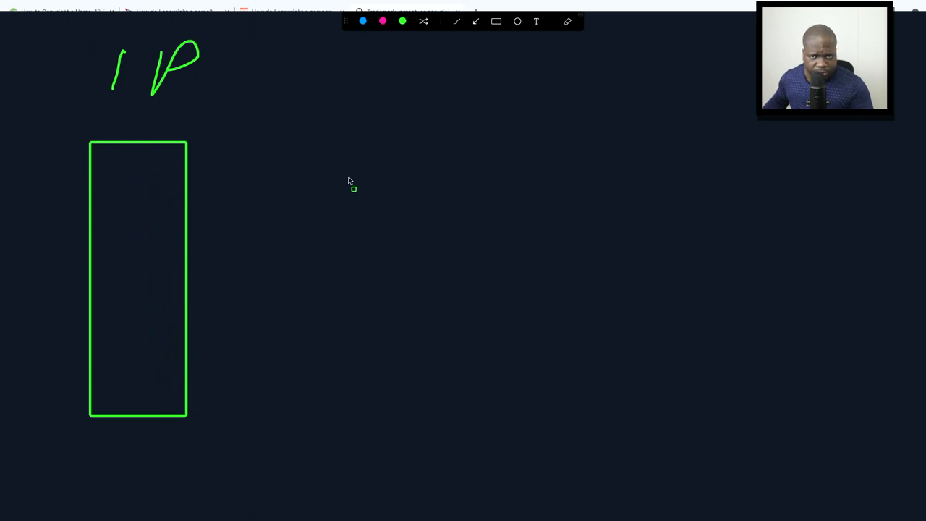
left_click_drag(348, 138, 442, 434)
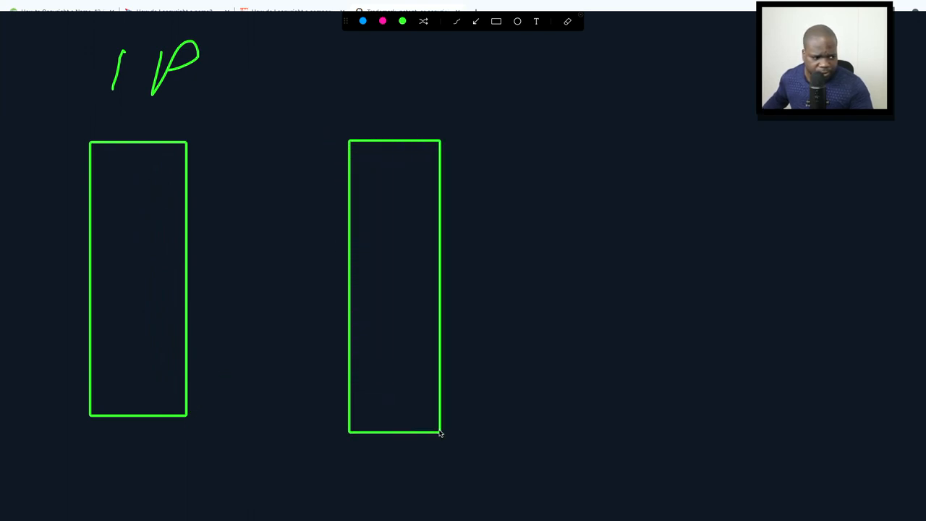
left_click_drag(644, 128, 731, 451)
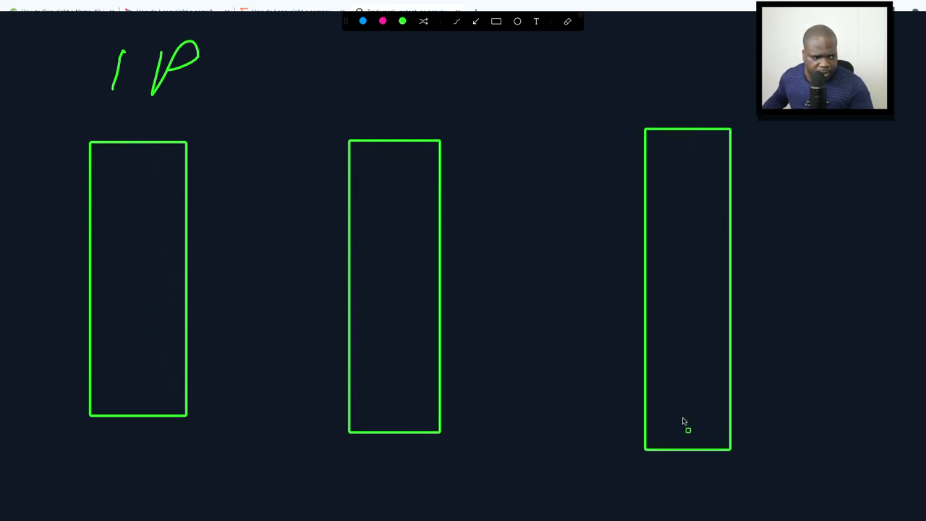
mouse_move(144, 119)
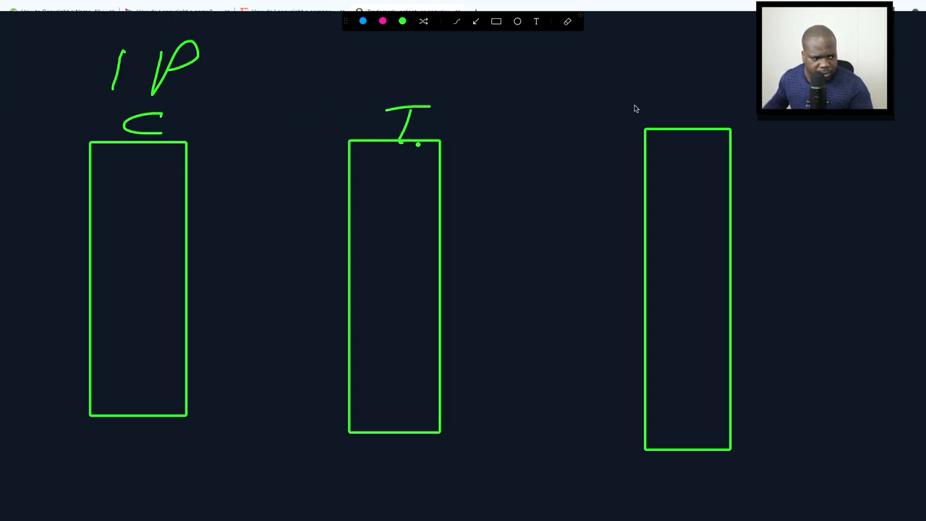
left_click_drag(659, 130, 691, 87)
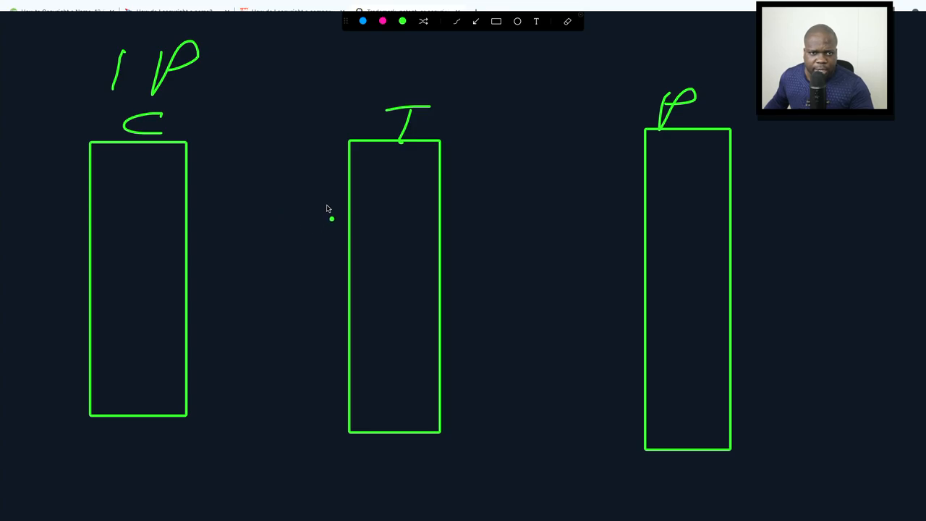
mouse_move(249, 133)
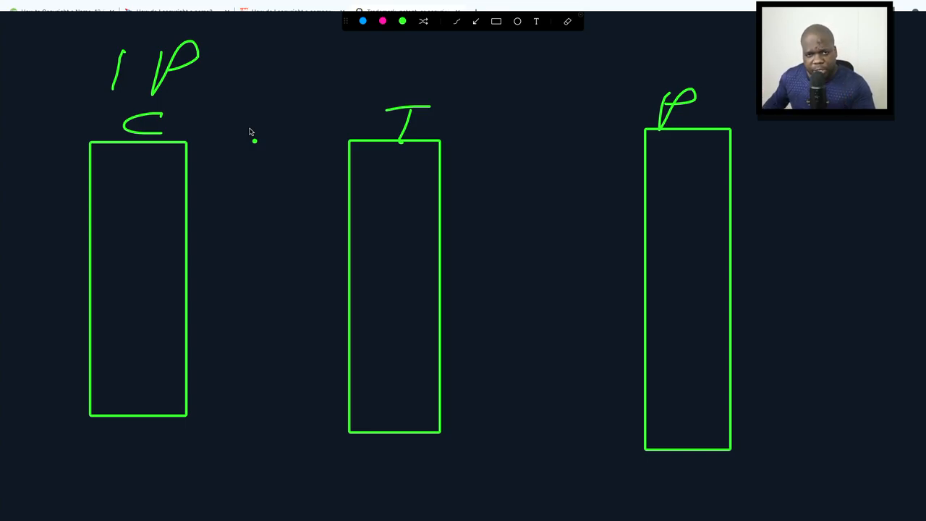
mouse_move(712, 133)
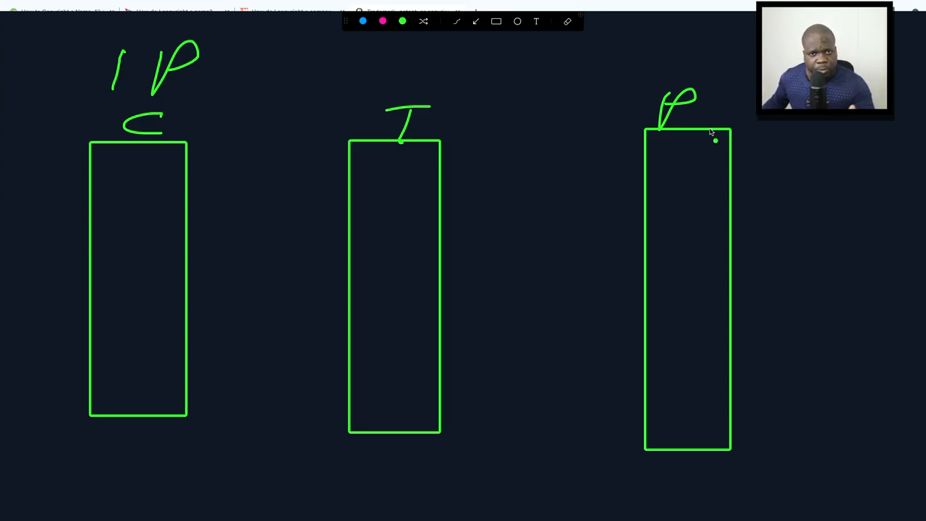
mouse_move(707, 129)
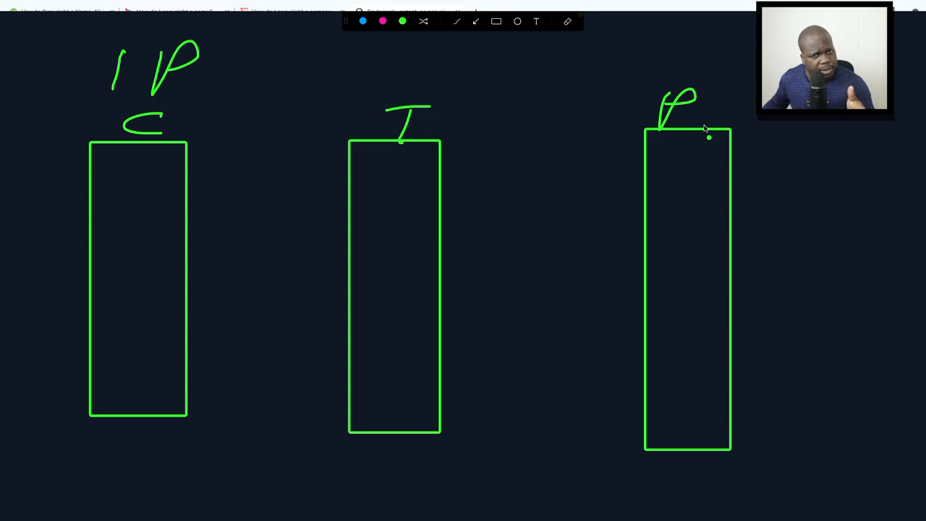
mouse_move(689, 127)
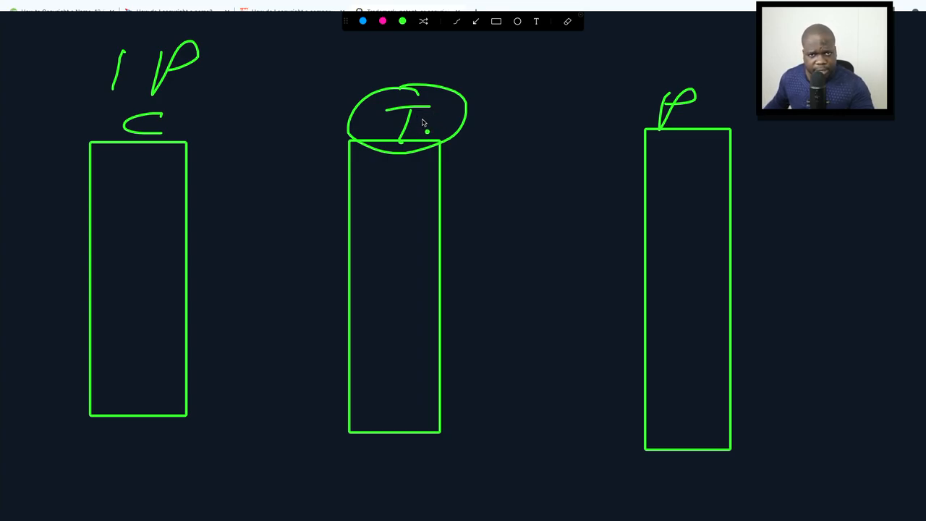
mouse_move(403, 127)
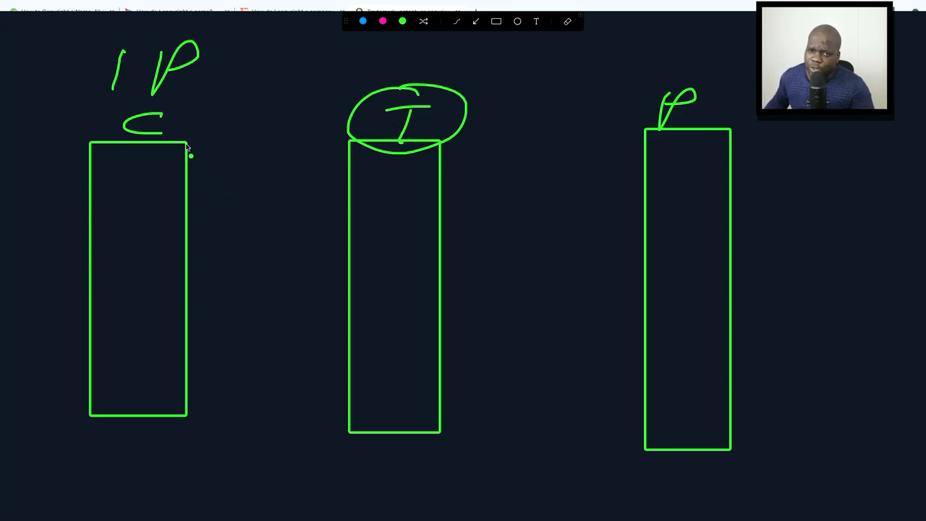
mouse_move(180, 148)
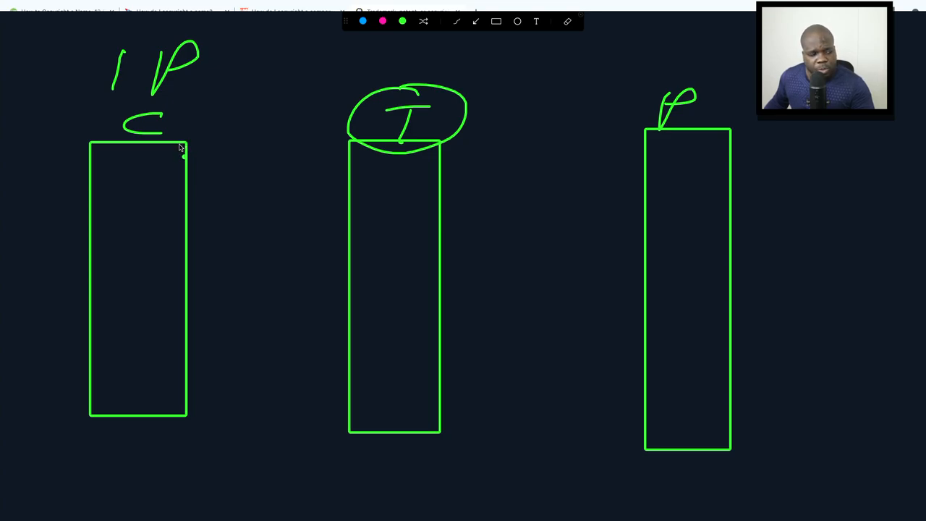
mouse_move(175, 153)
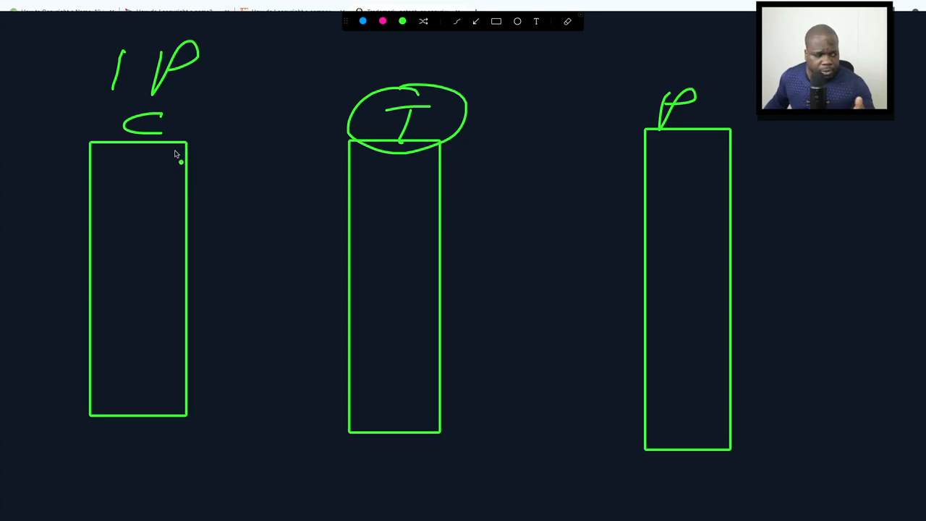
mouse_move(190, 160)
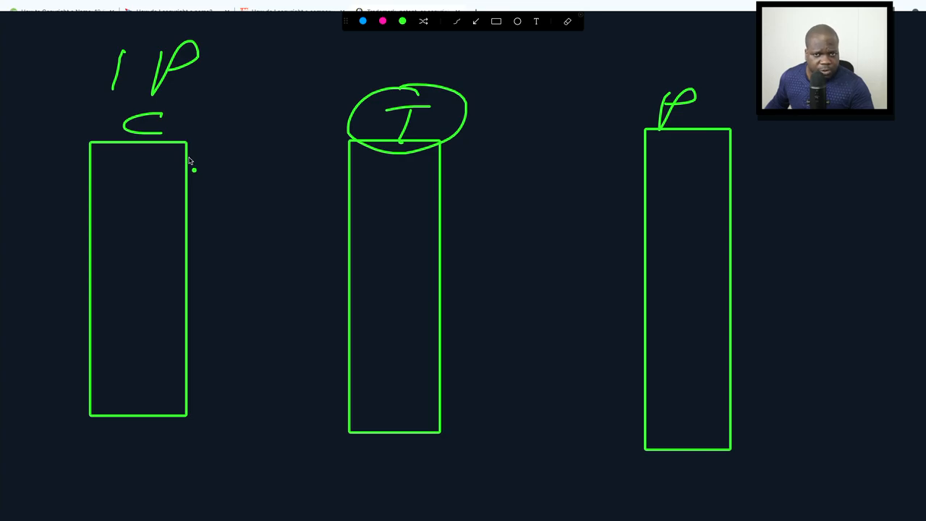
mouse_move(186, 165)
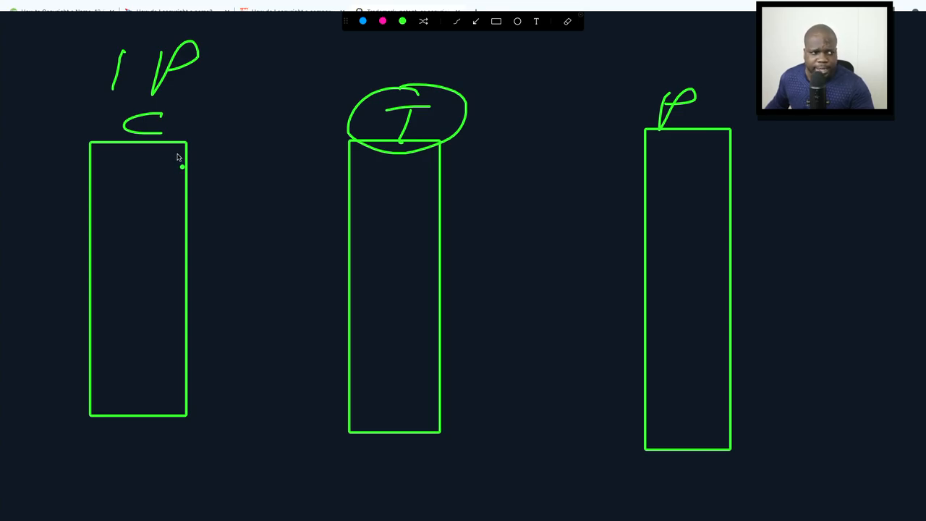
mouse_move(185, 156)
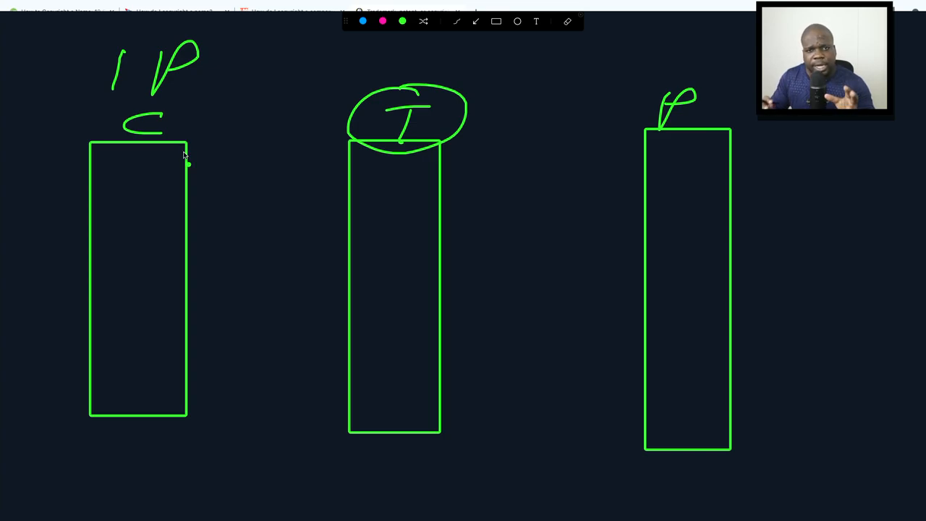